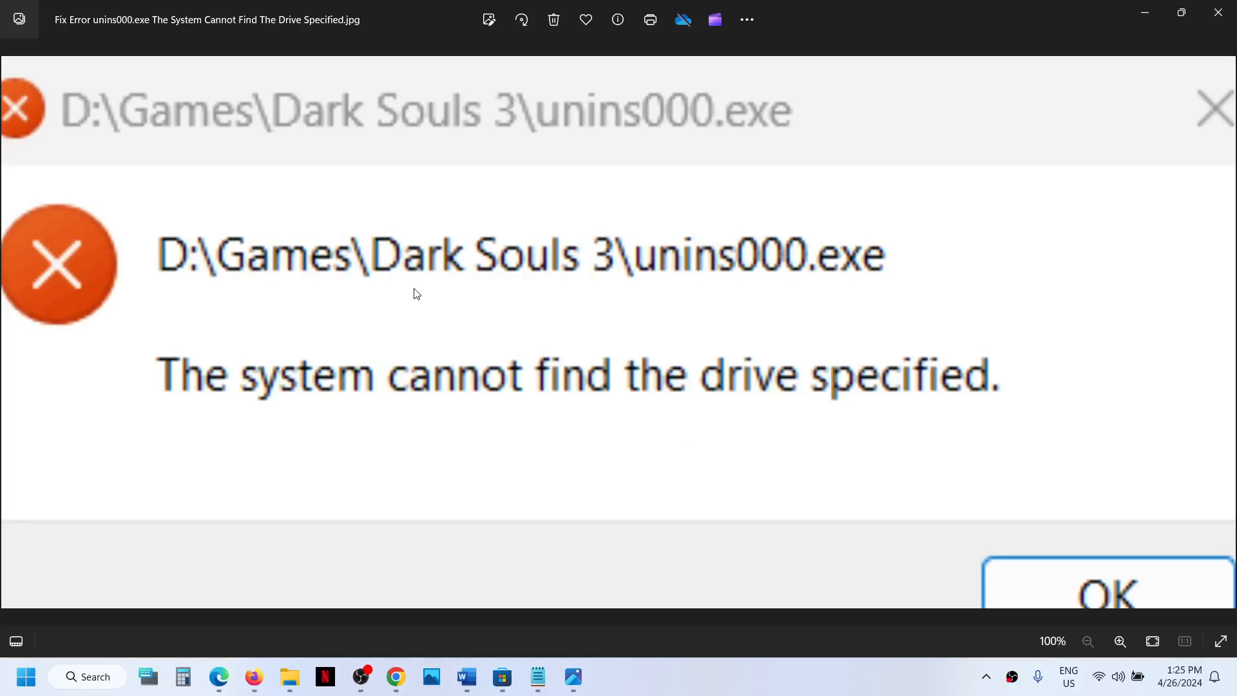
mouse_move(509, 251)
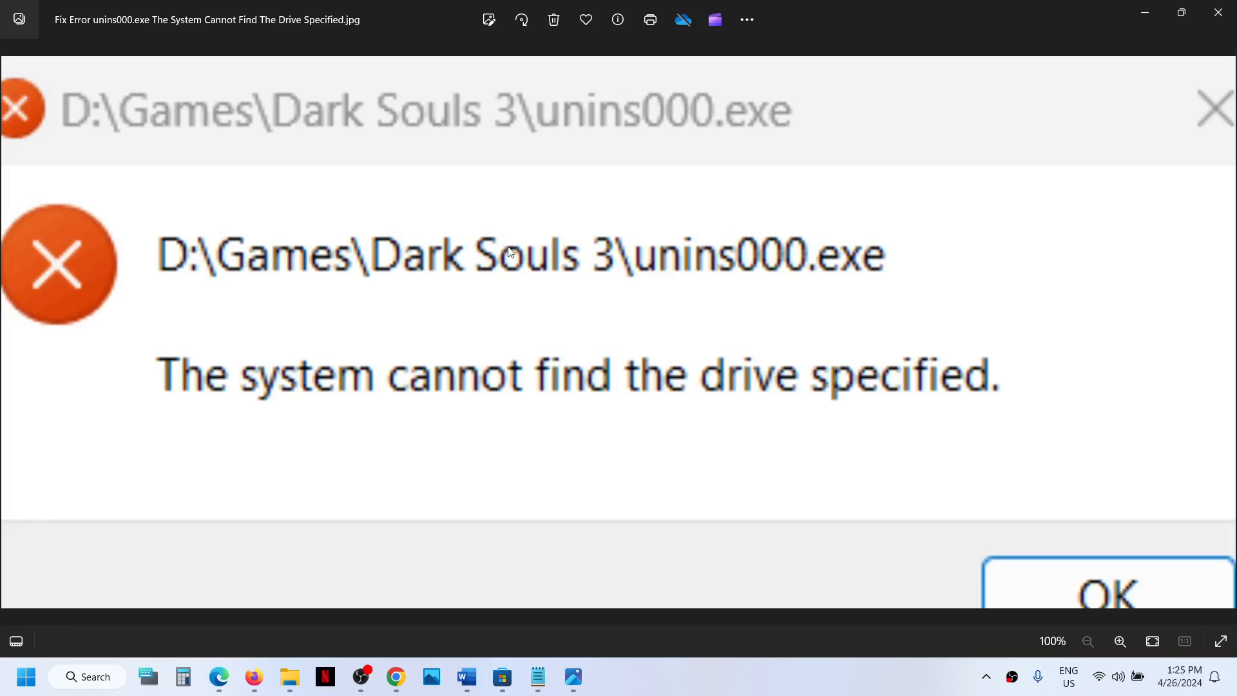
mouse_move(697, 278)
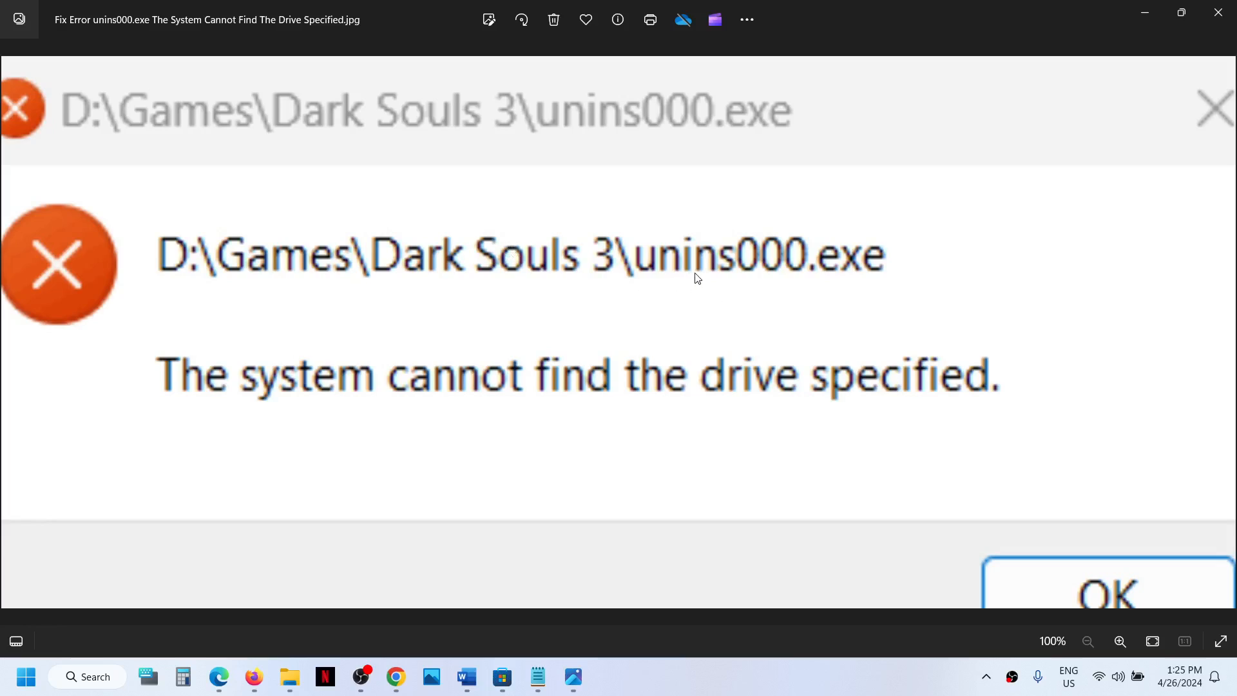
mouse_move(779, 307)
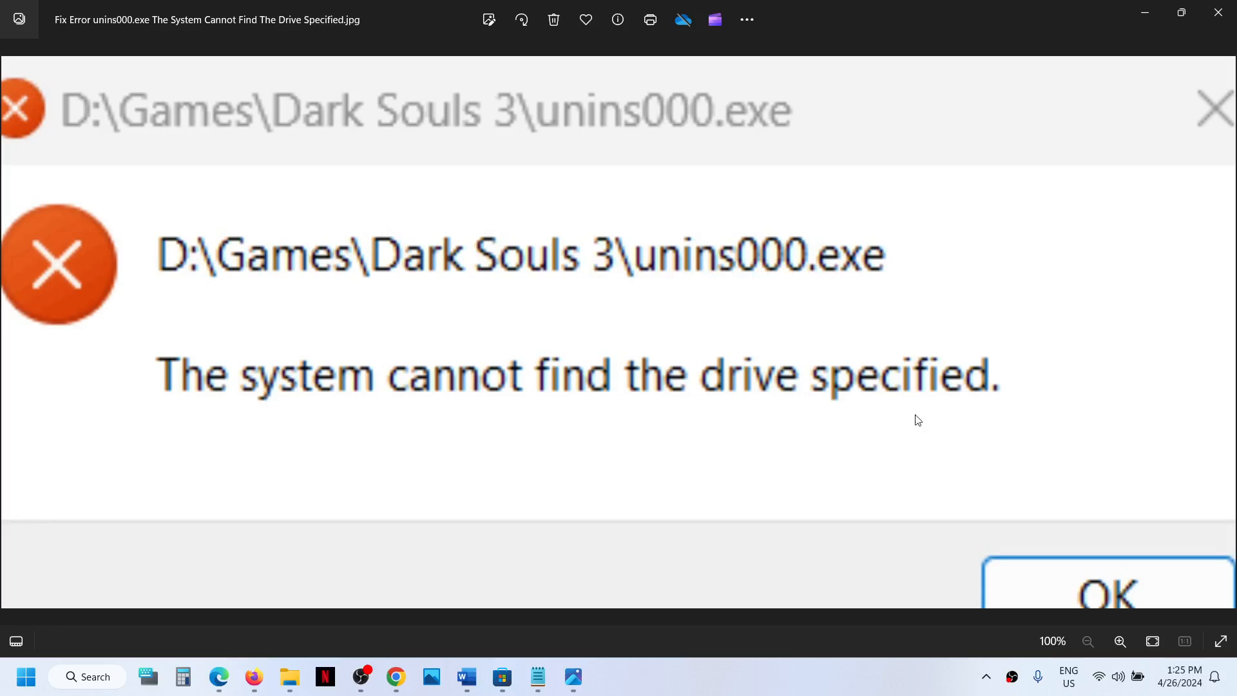
mouse_move(387, 410)
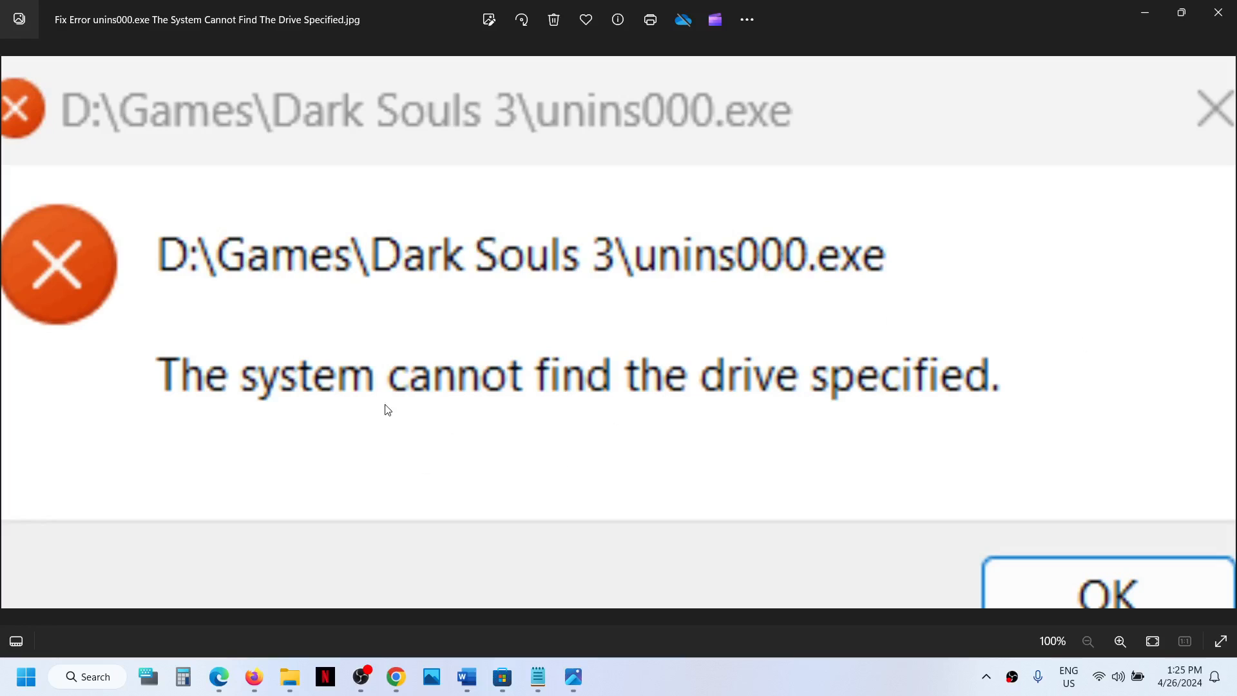
mouse_move(397, 352)
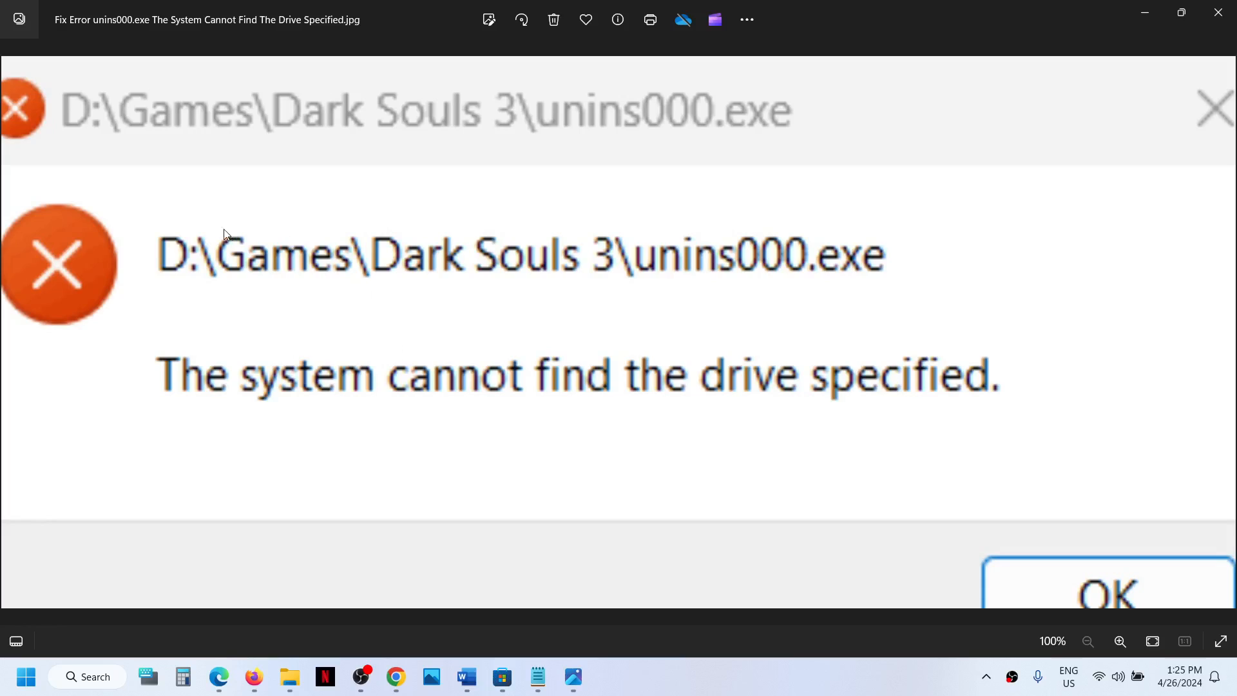
mouse_move(156, 251)
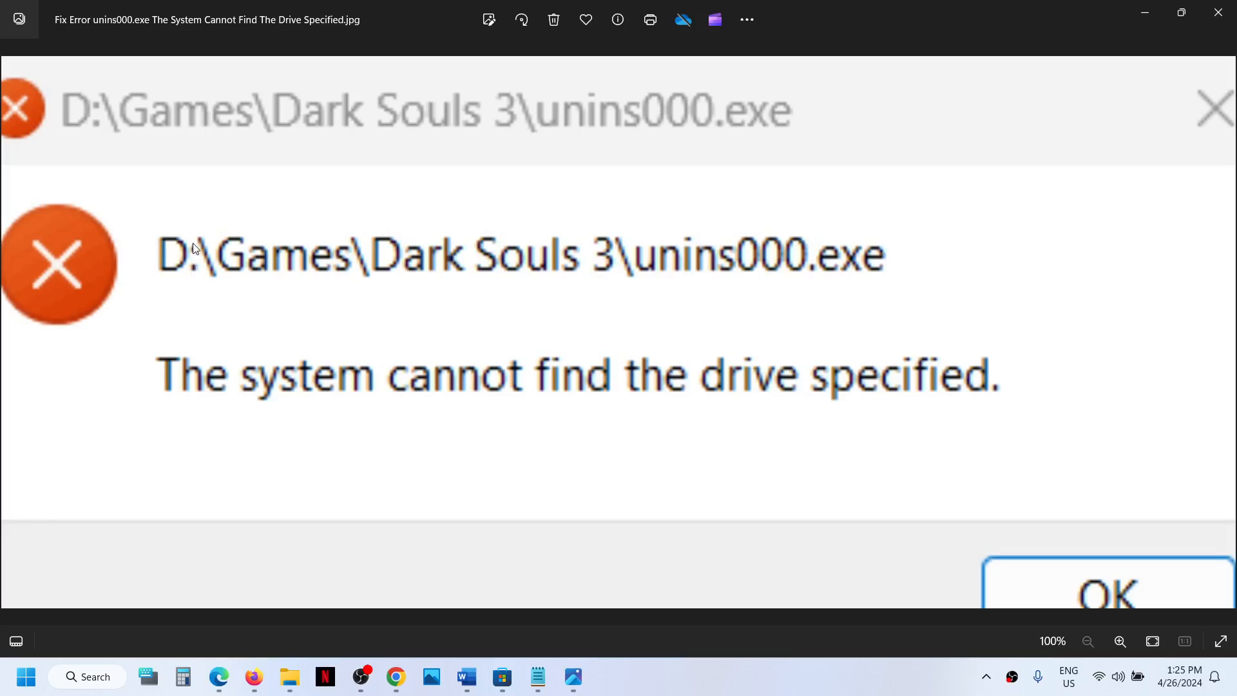
mouse_move(174, 221)
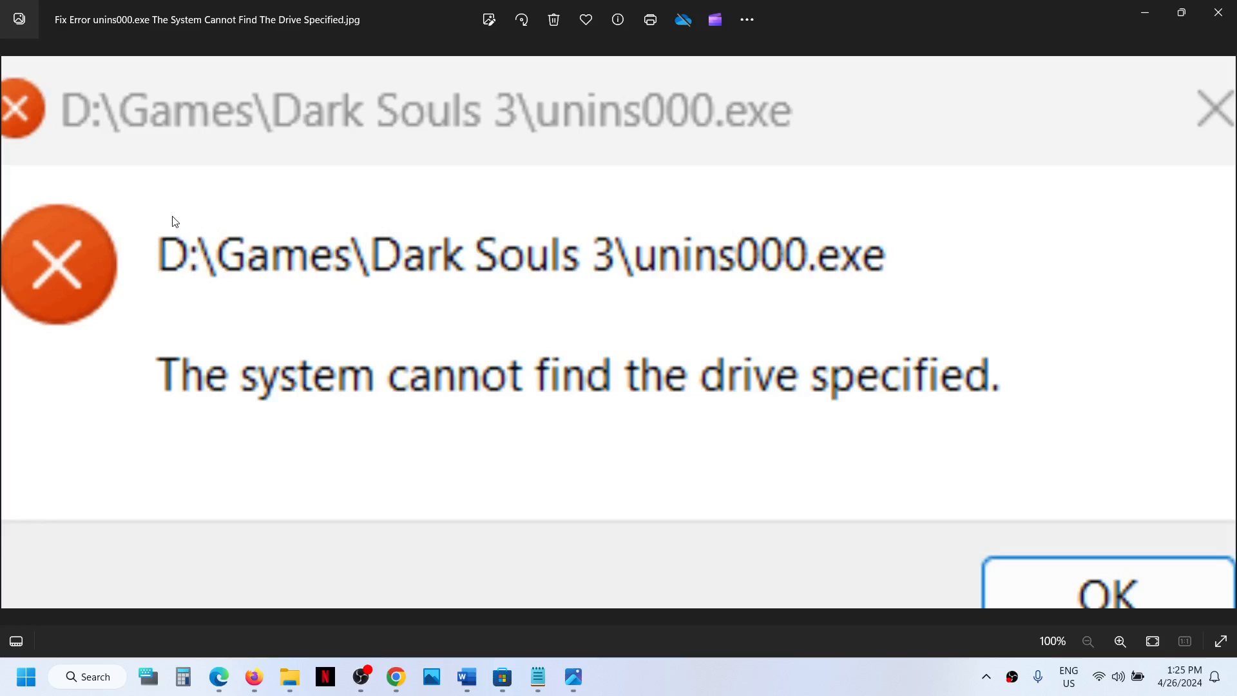
mouse_move(150, 261)
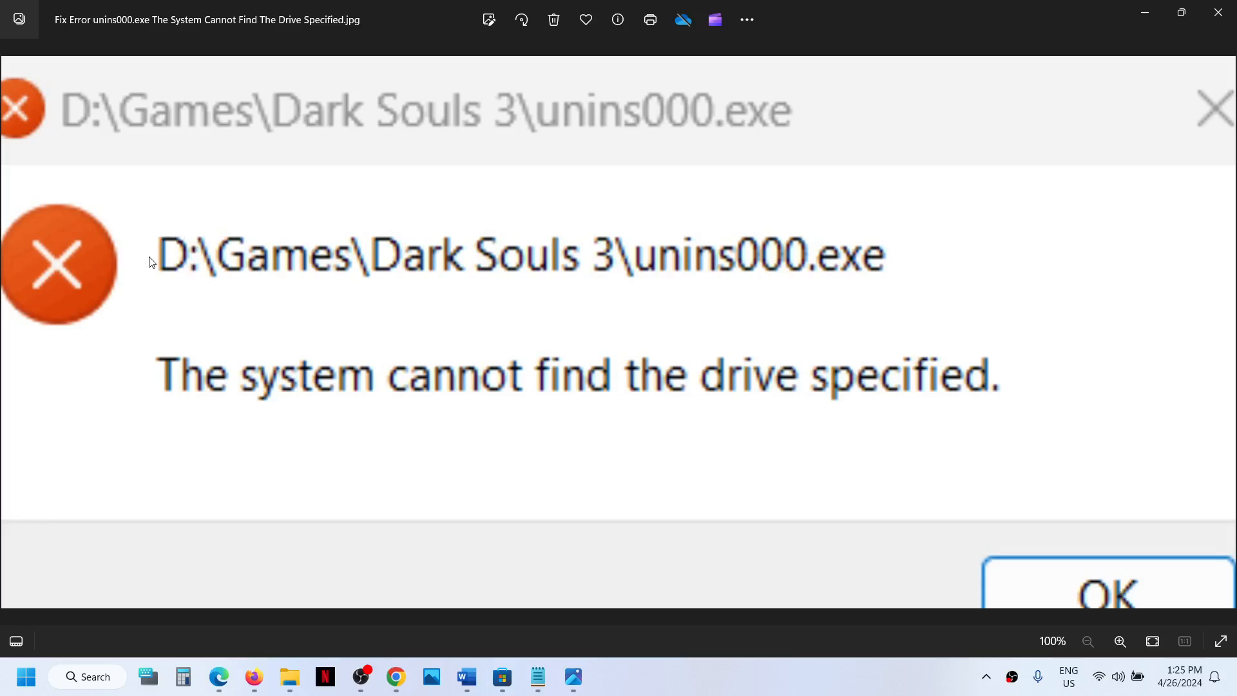
mouse_move(160, 278)
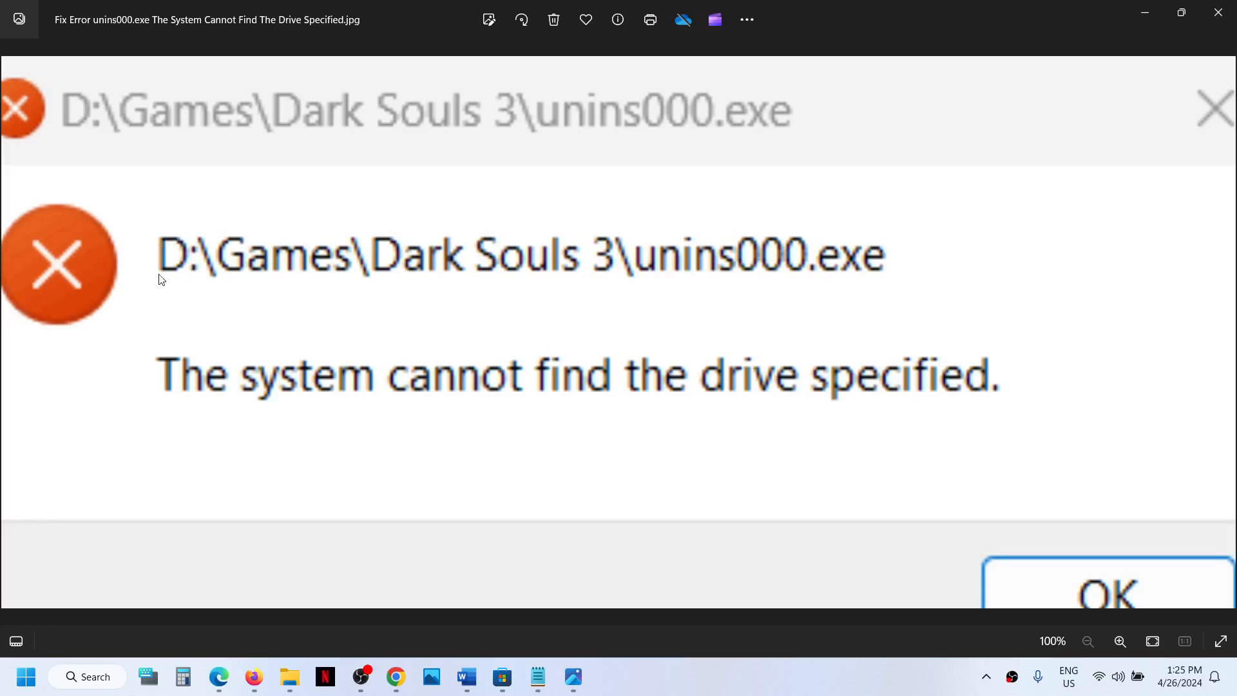
mouse_move(163, 279)
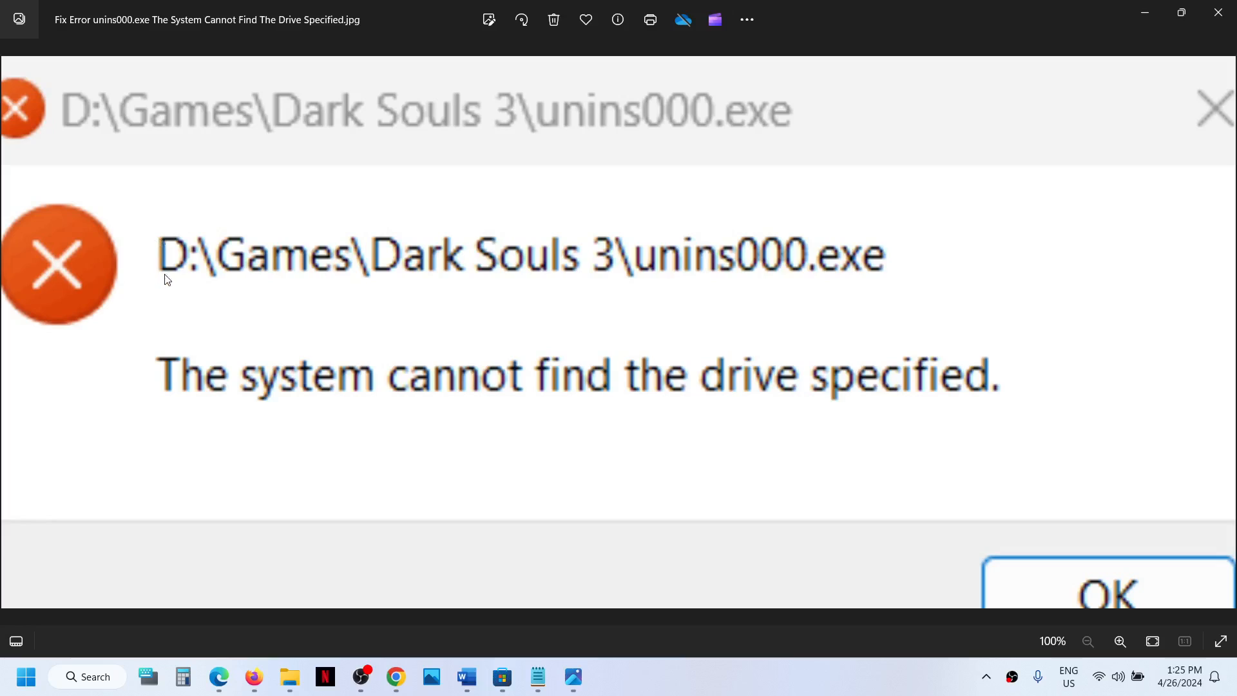
mouse_move(158, 245)
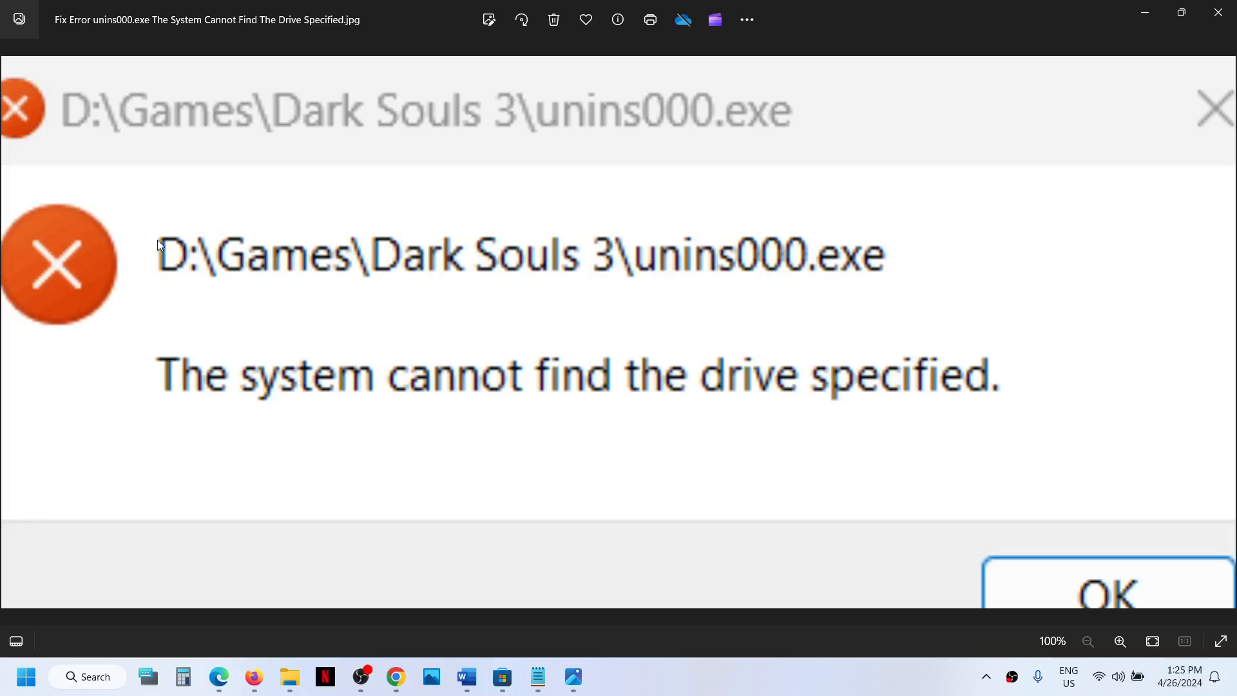
mouse_move(168, 231)
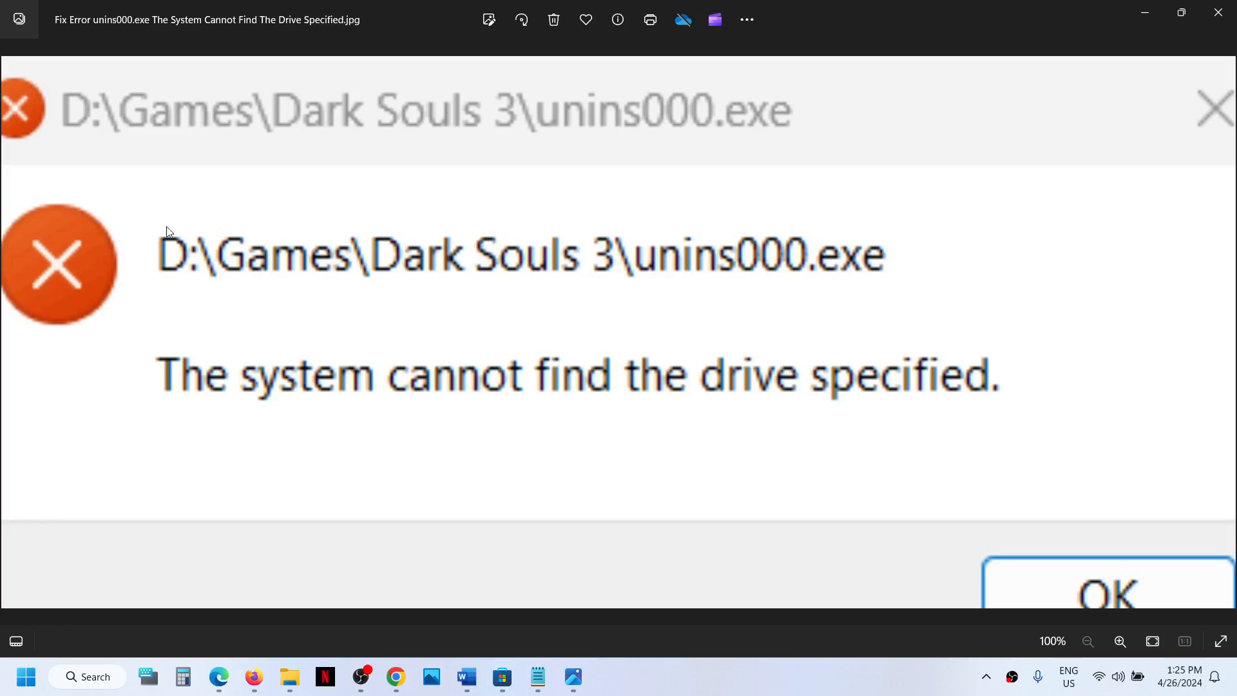
mouse_move(195, 245)
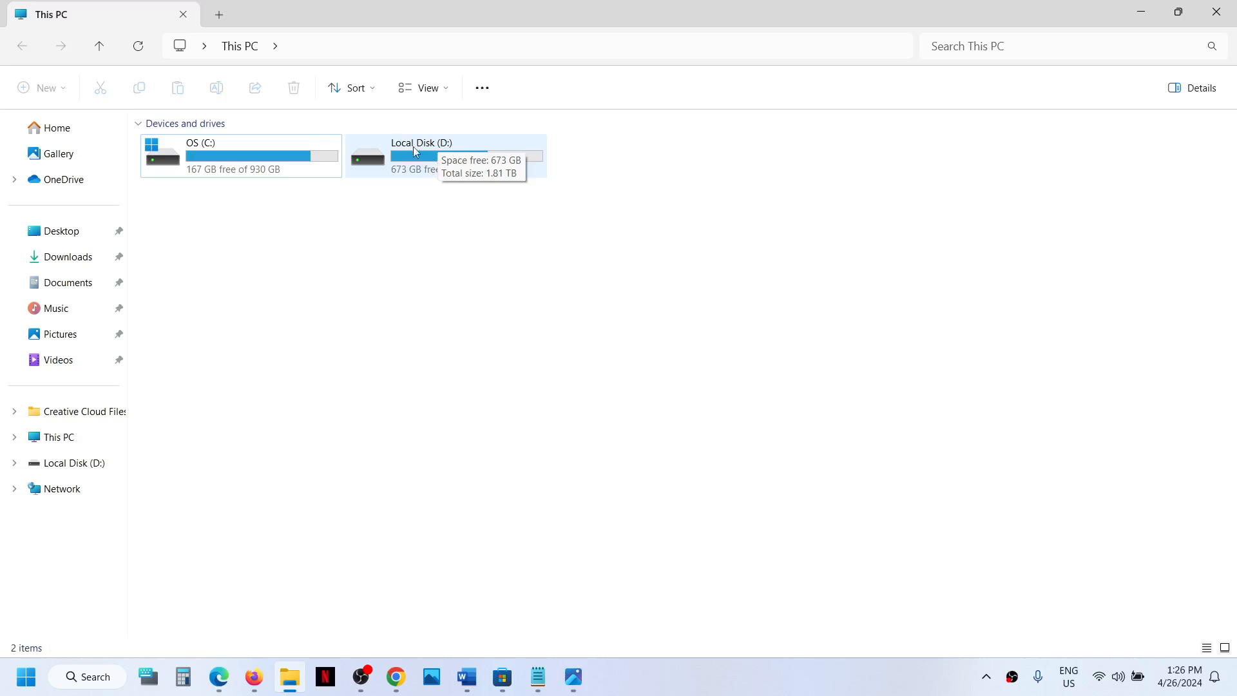
Open Settings from Start and go to Apps > Installed apps, listing 262 apps.
click(25, 676)
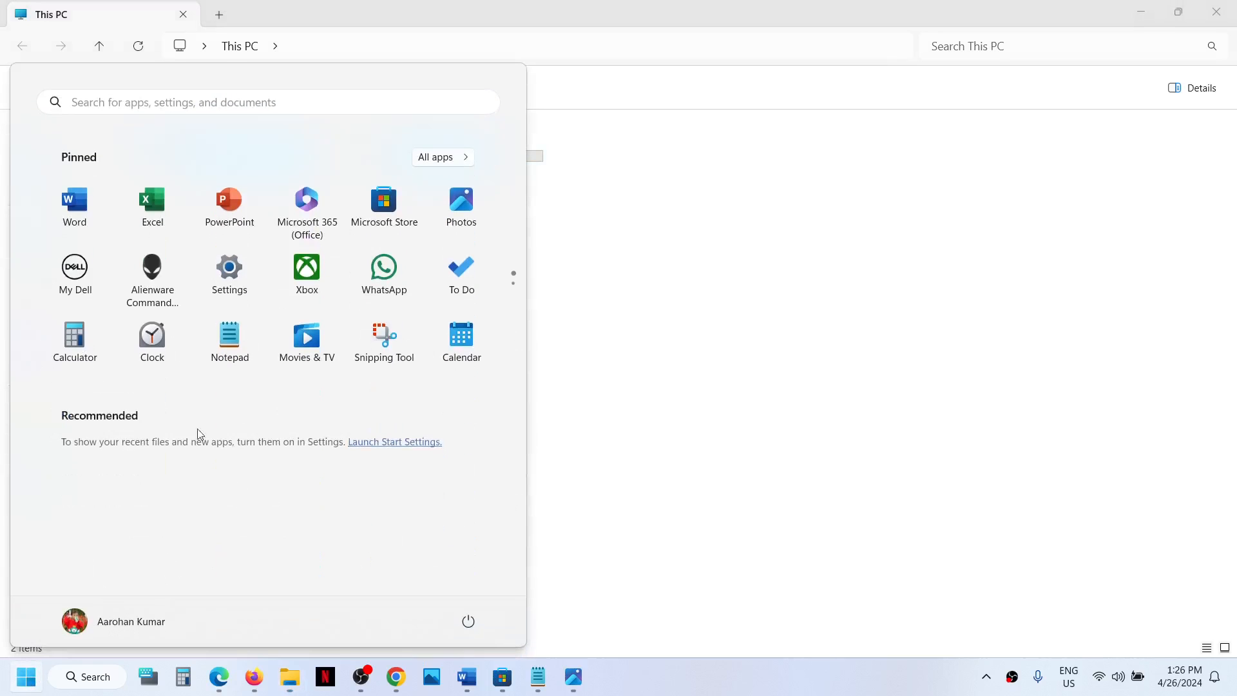
click(229, 266)
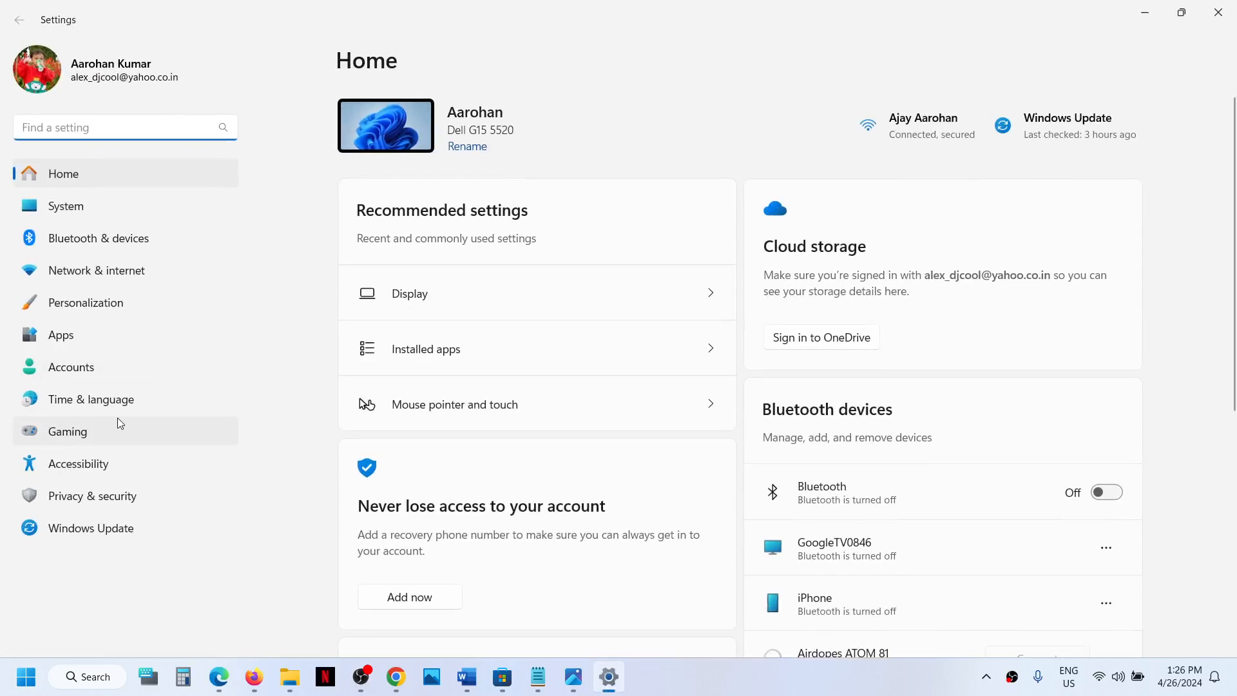
click(60, 334)
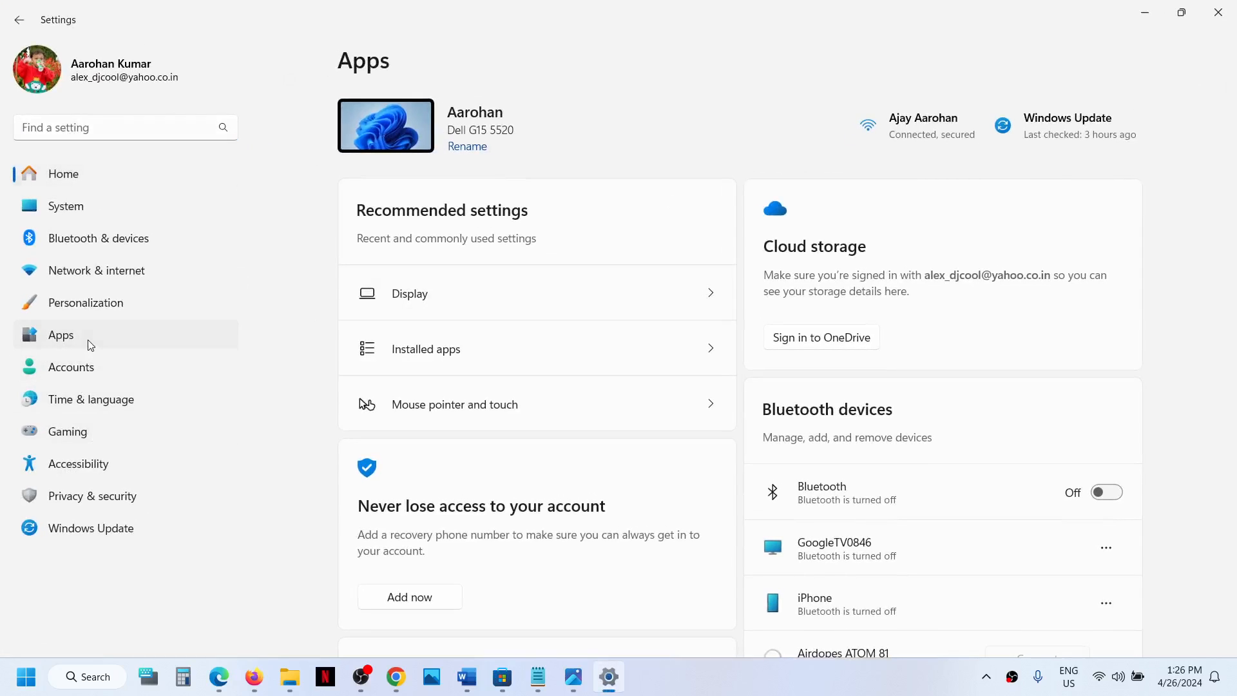
click(426, 349)
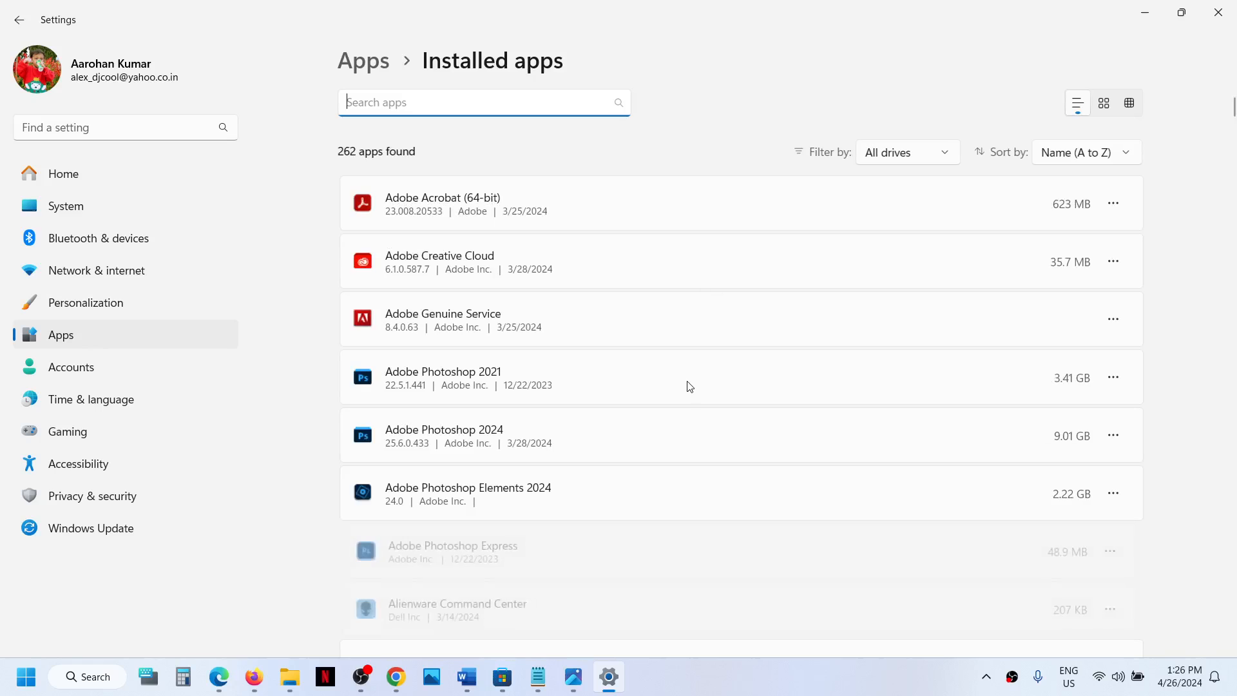
Find Balatro in the installed apps list and choose Uninstall from its options menu.
scroll(down, 3)
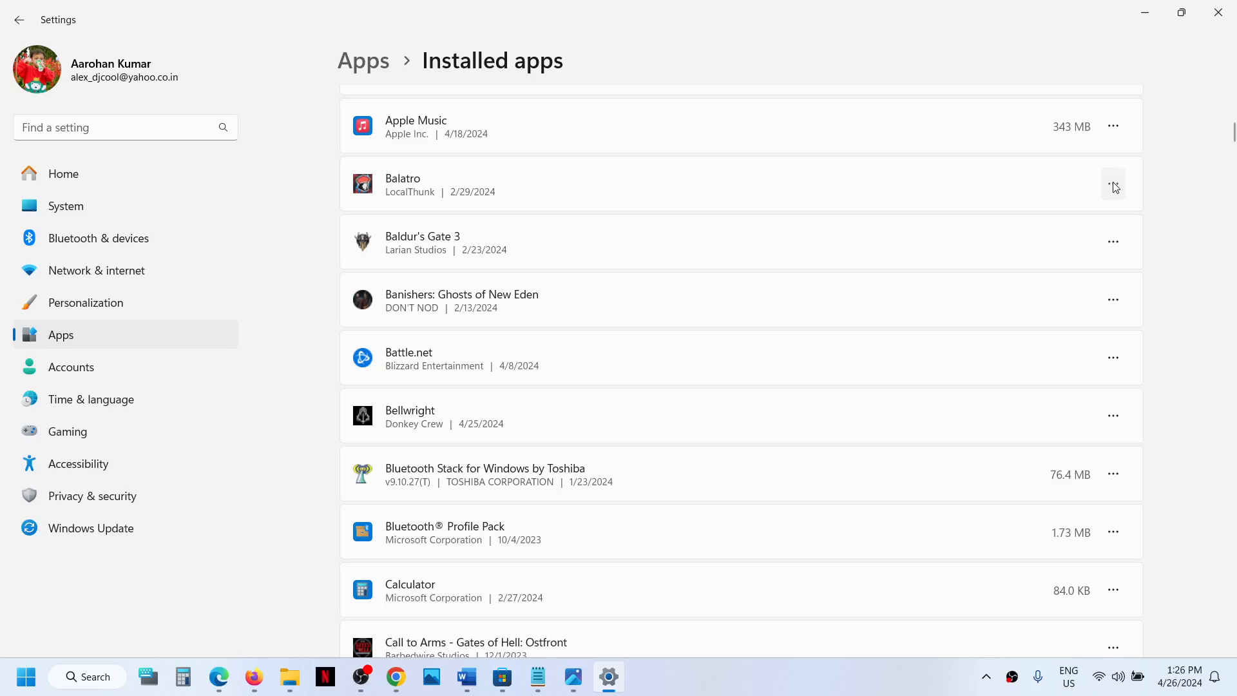
click(1113, 183)
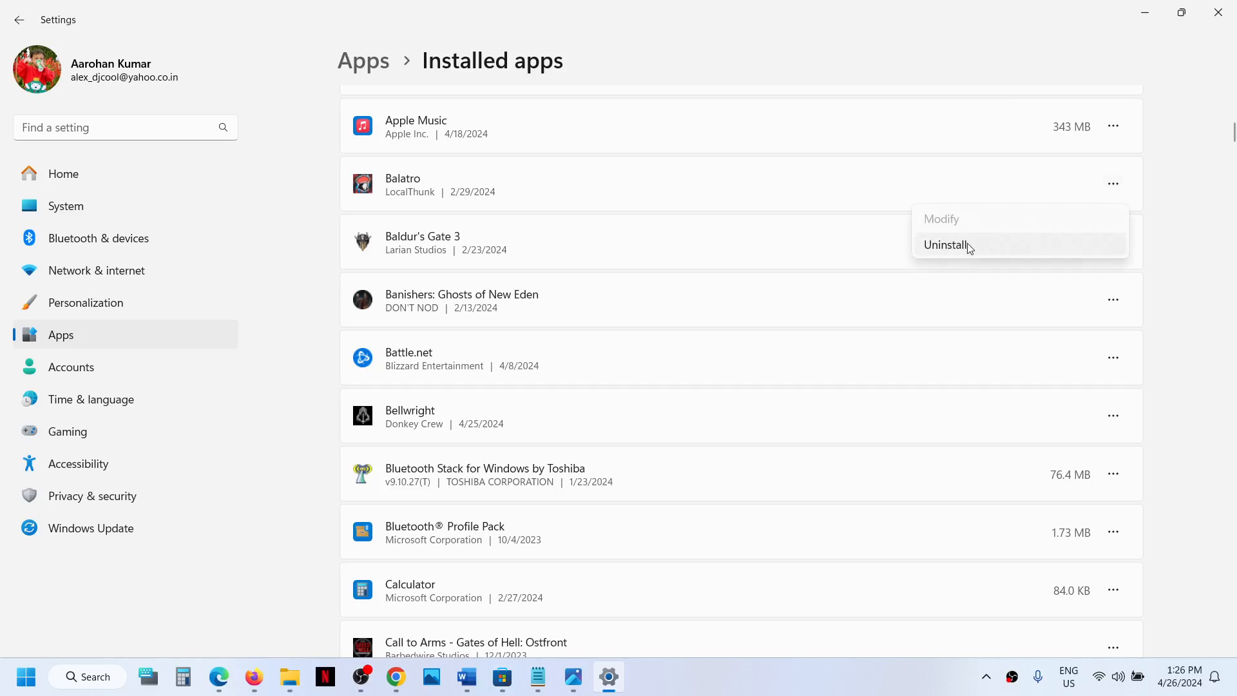
click(944, 244)
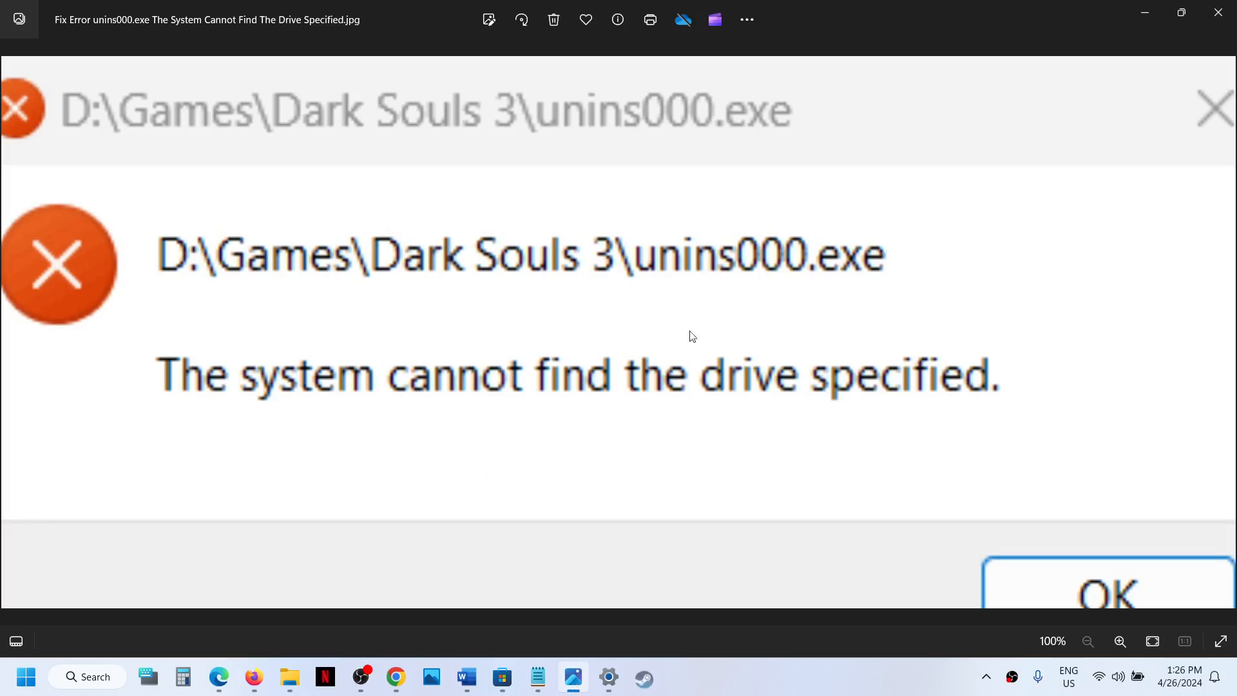
mouse_move(624, 367)
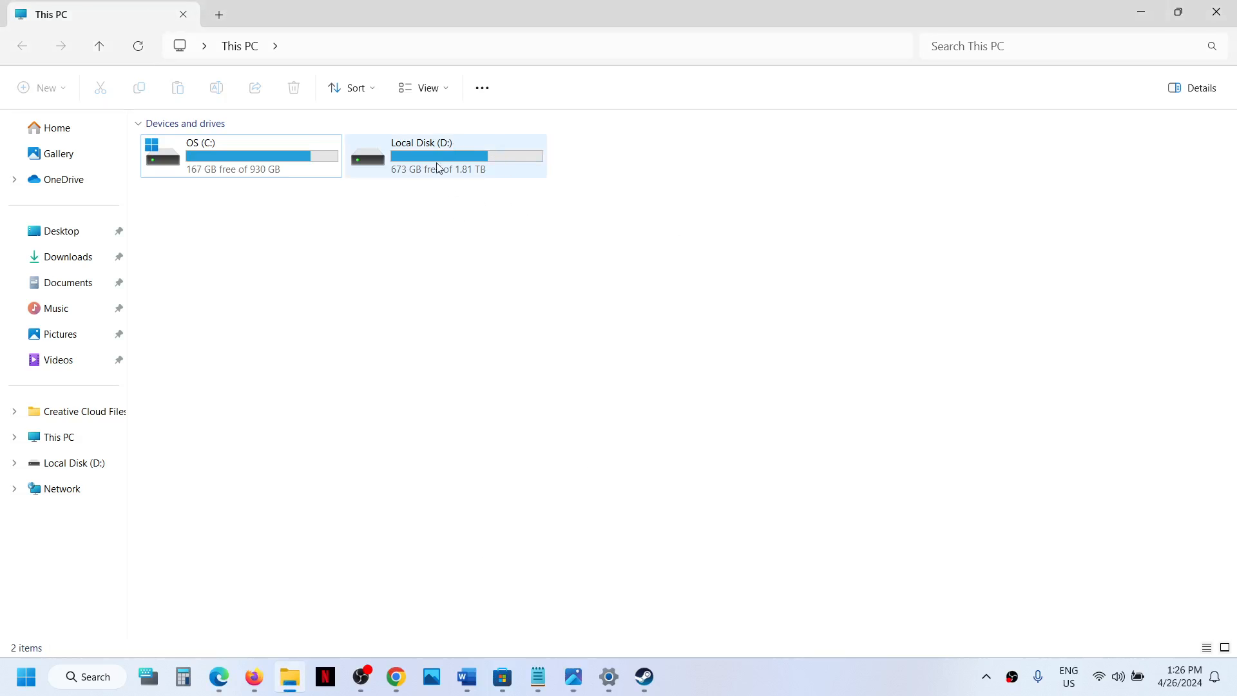
mouse_move(450, 169)
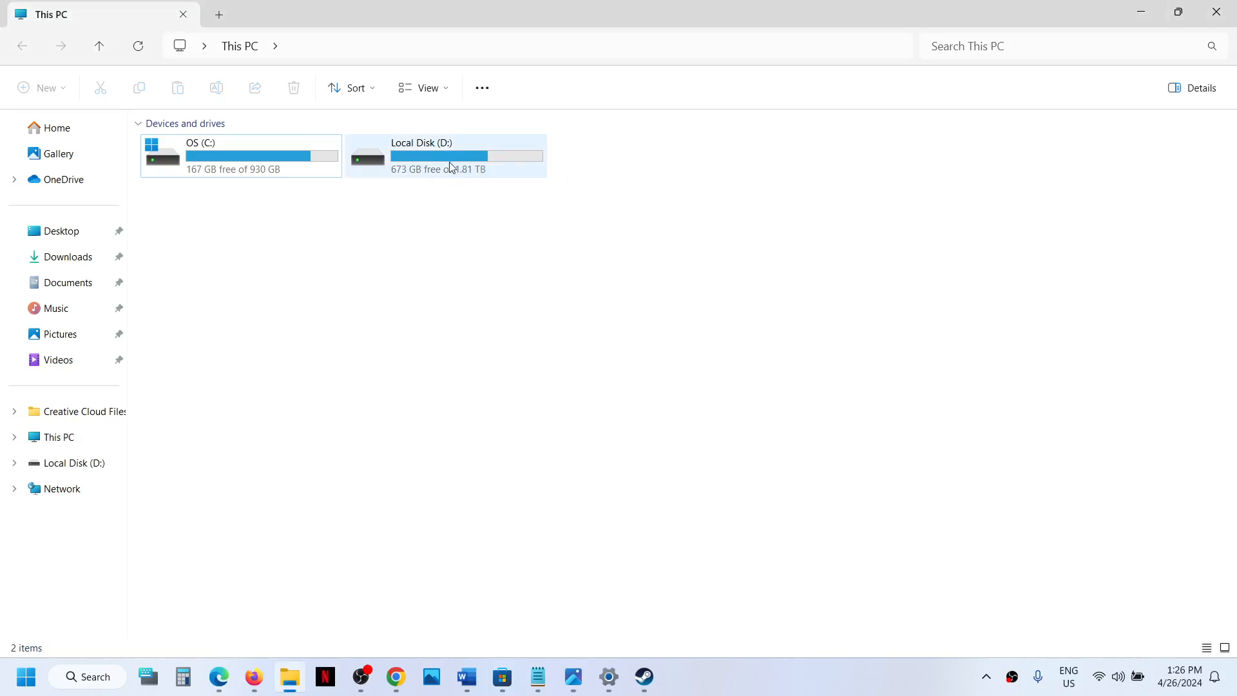